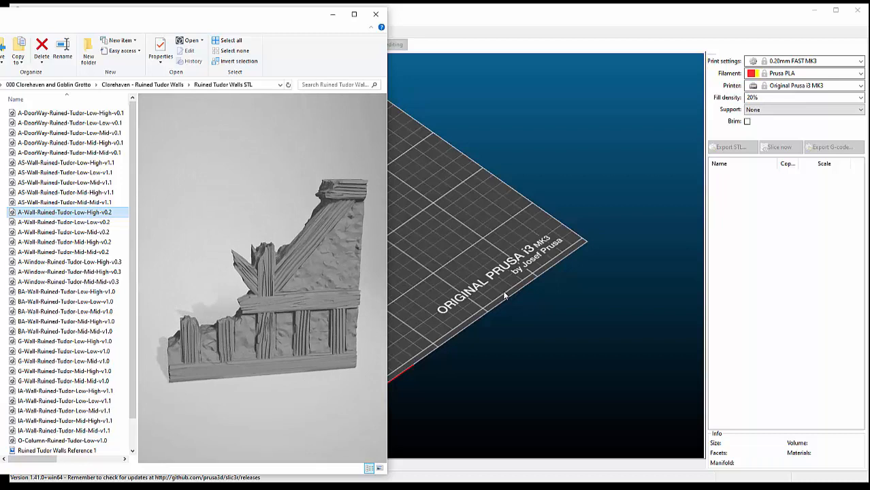
- Preview the low ruined Tudor wall STL in Explorer and rotate it to see its back
{"action": "left_click", "coordinate": [63, 222]}
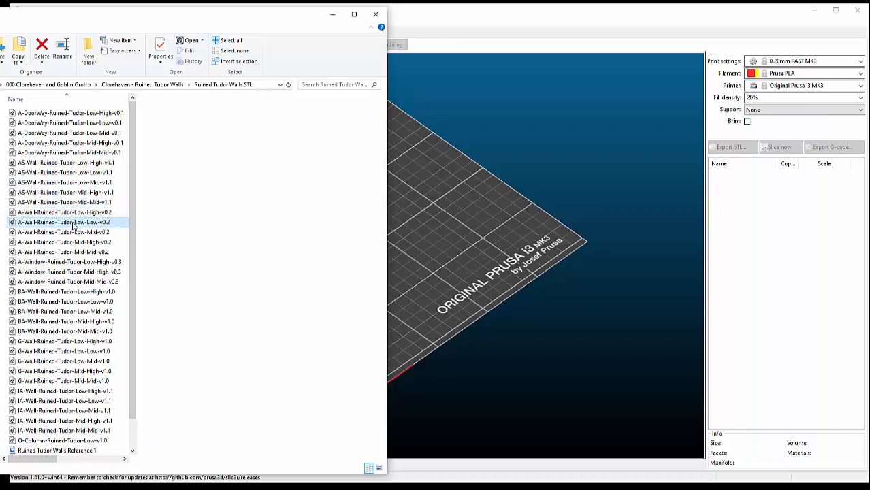
{"action": "left_click", "coordinate": [63, 222]}
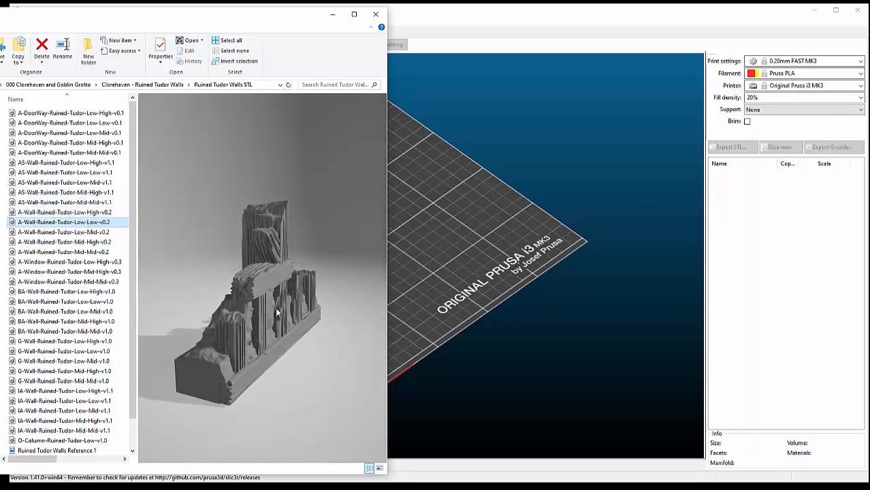
{"action": "left_click_drag", "start_coordinate": [275, 311], "coordinate": [326, 335]}
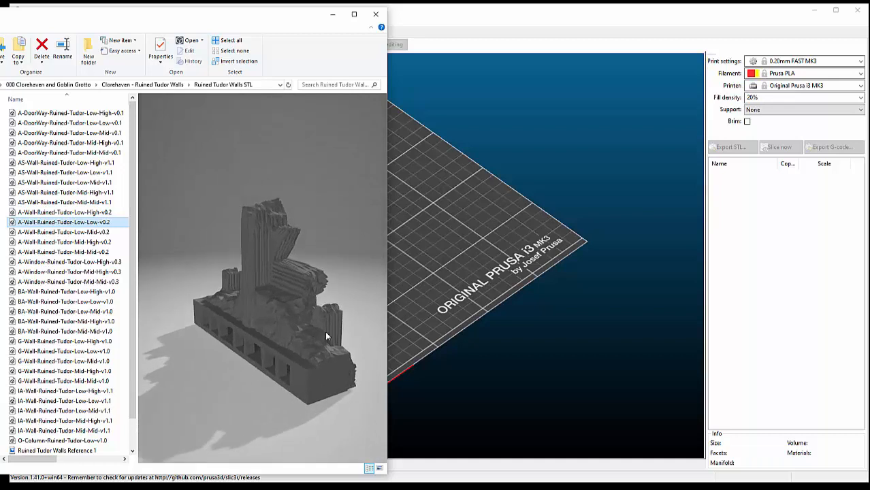
{"action": "left_click_drag", "start_coordinate": [327, 334], "coordinate": [275, 352]}
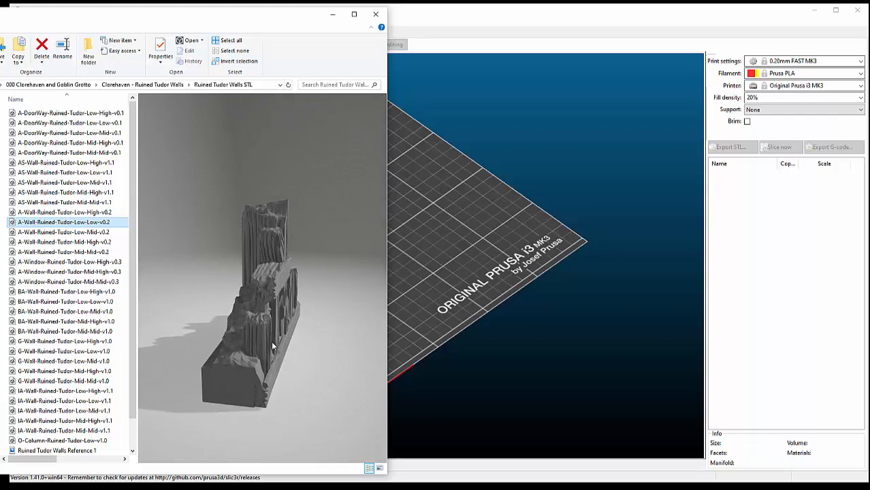
{"action": "left_click", "coordinate": [63, 232]}
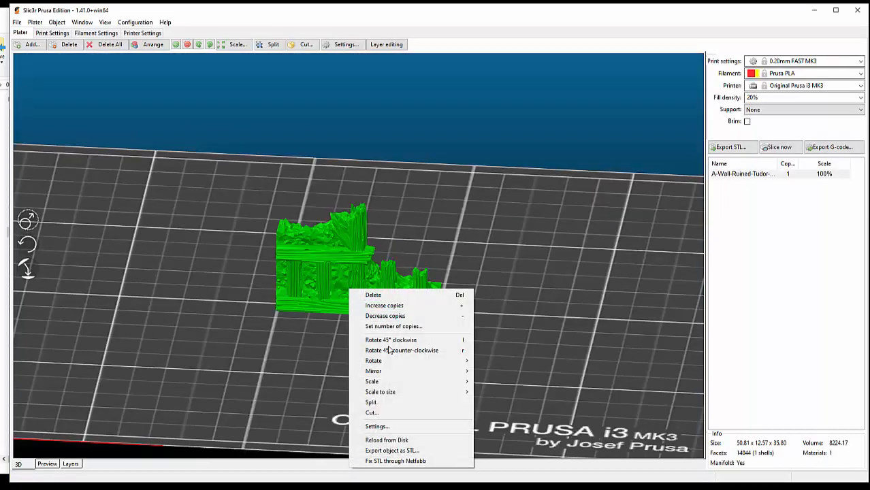
{"action": "mouse_move", "coordinate": [373, 370]}
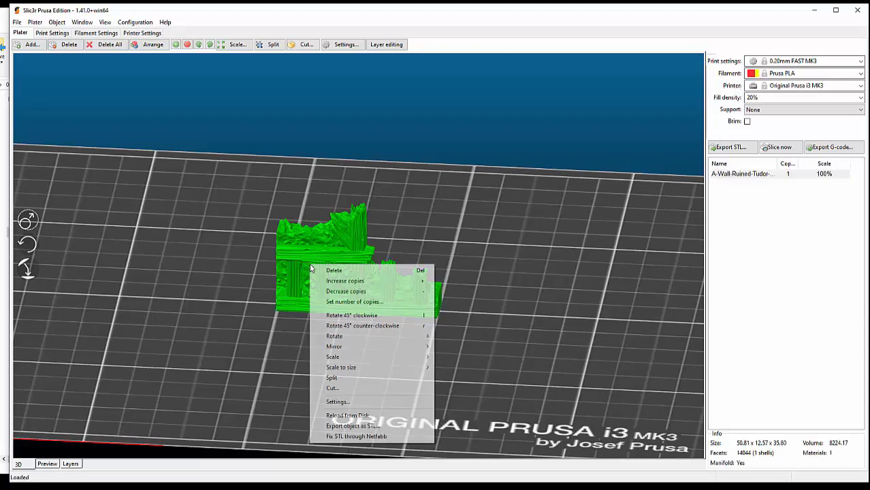
{"action": "mouse_move", "coordinate": [335, 335]}
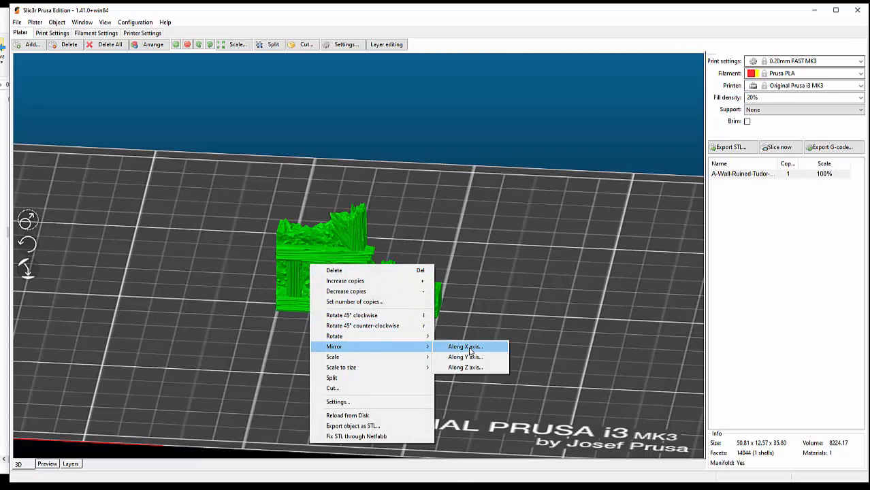
- Mirror the ruined Tudor wall tile along the X axis
{"action": "left_click", "coordinate": [466, 348]}
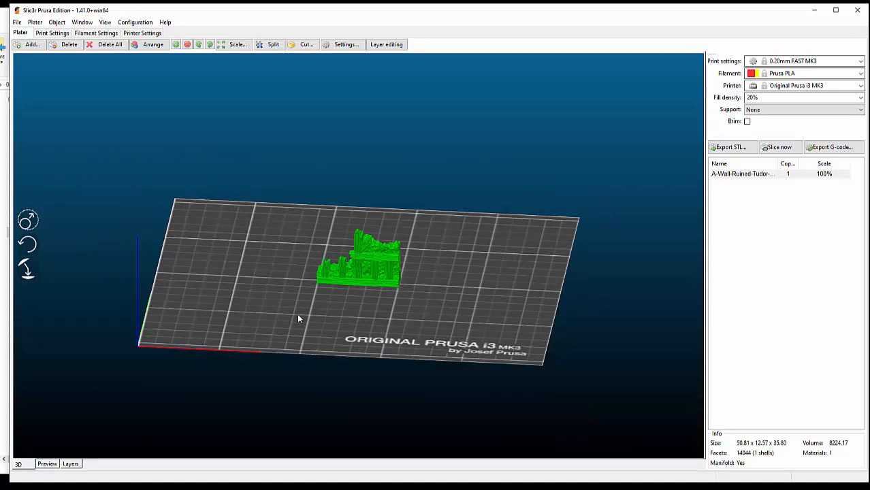
{"action": "mouse_move", "coordinate": [307, 294]}
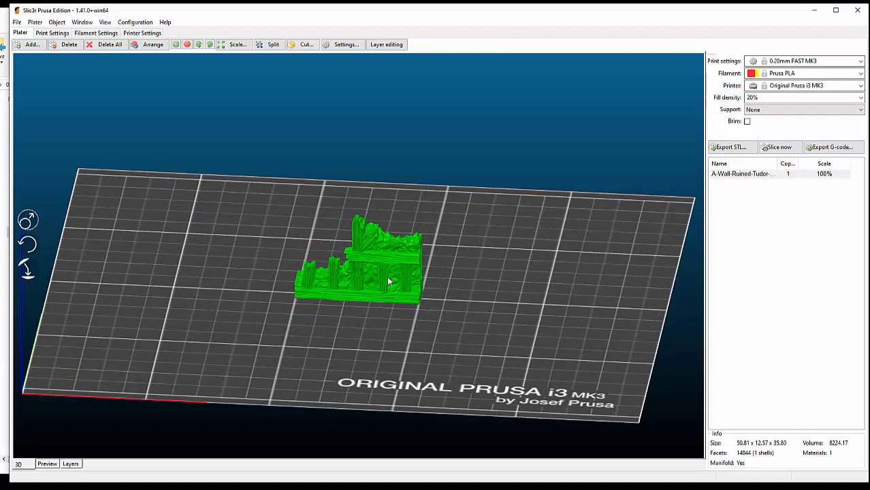
{"action": "left_click_drag", "start_coordinate": [388, 282], "coordinate": [306, 289]}
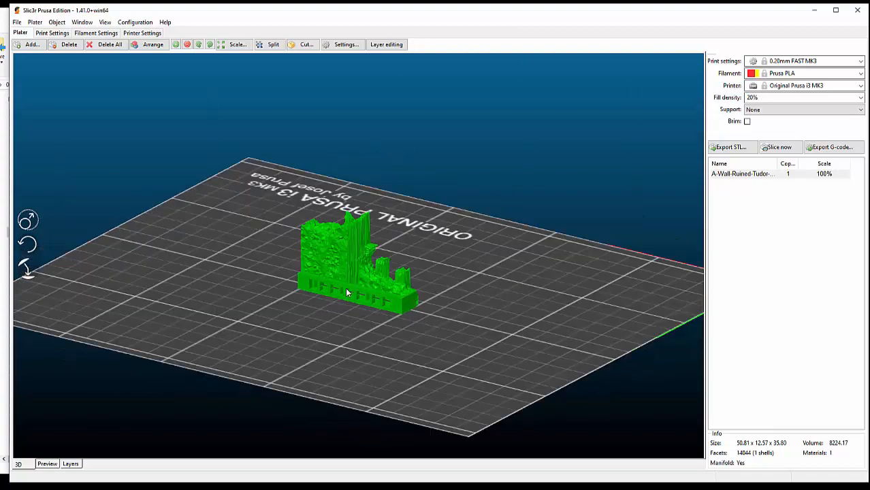
{"action": "left_click_drag", "start_coordinate": [347, 293], "coordinate": [470, 285]}
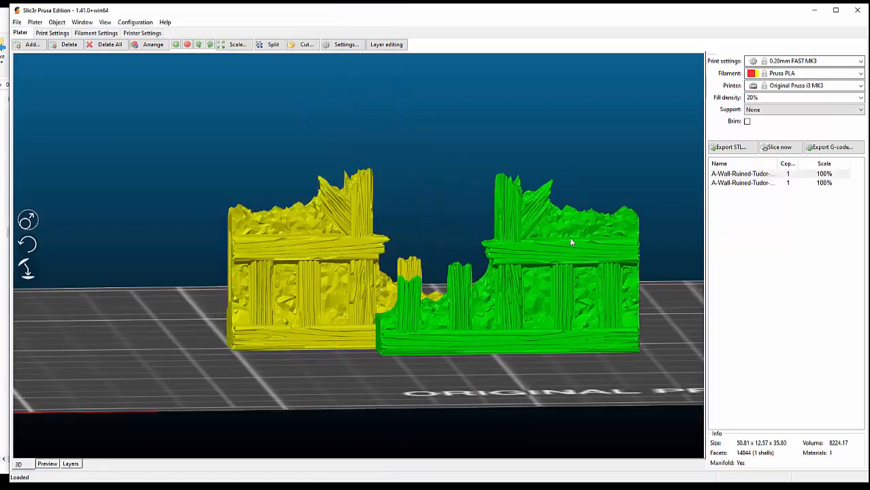
- Orbit the bed to check both wall tile copies from above, behind and the side
{"action": "left_click_drag", "start_coordinate": [571, 242], "coordinate": [269, 305]}
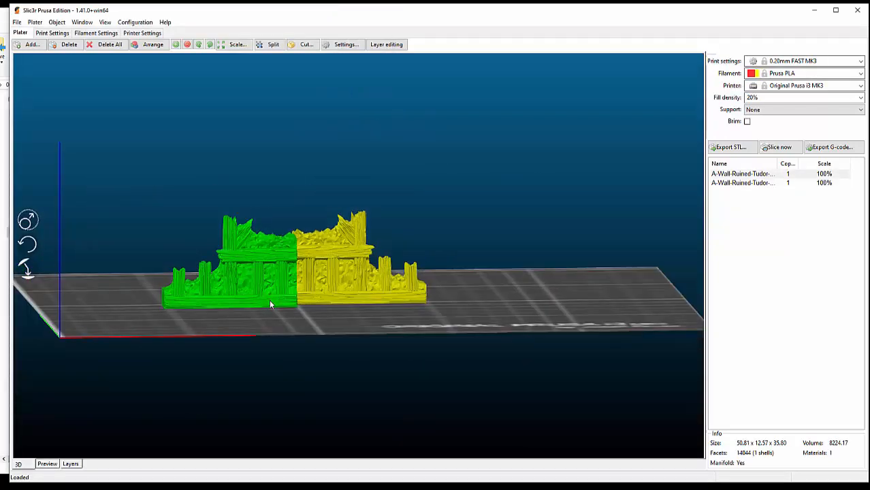
{"action": "left_click_drag", "start_coordinate": [272, 305], "coordinate": [354, 365]}
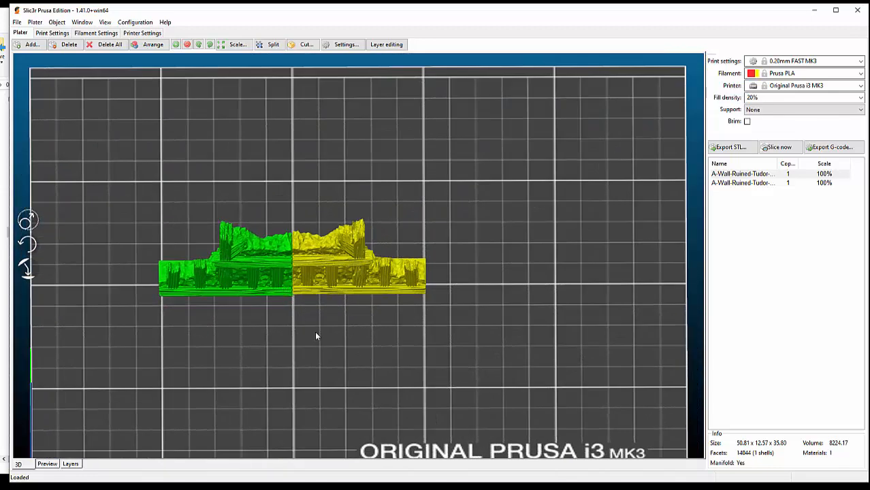
{"action": "left_click_drag", "start_coordinate": [316, 335], "coordinate": [324, 316]}
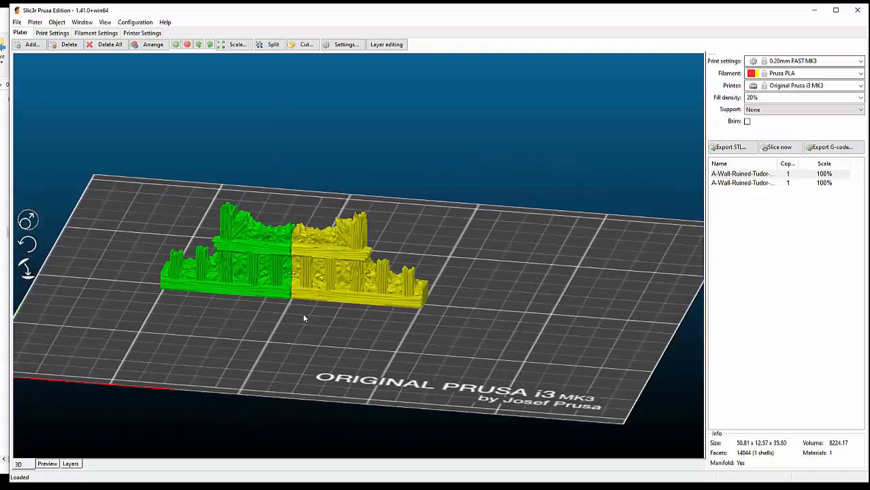
{"action": "left_click_drag", "start_coordinate": [305, 319], "coordinate": [371, 328]}
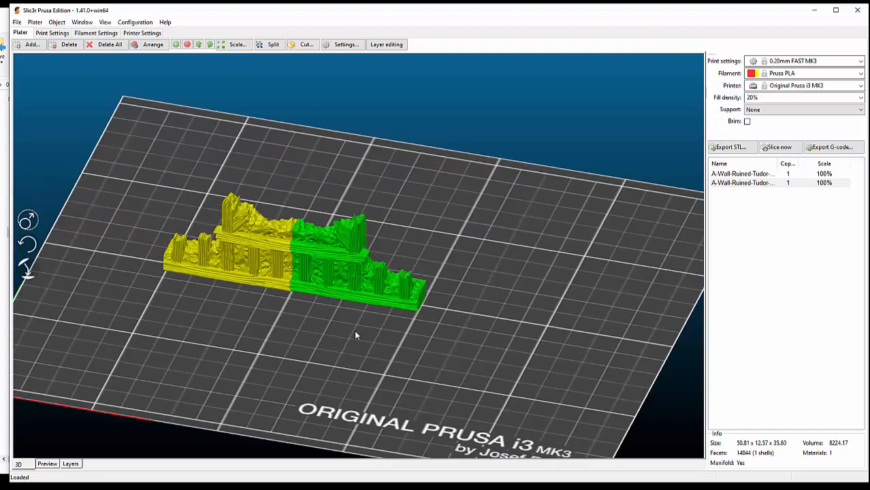
{"action": "left_click_drag", "start_coordinate": [354, 333], "coordinate": [441, 320]}
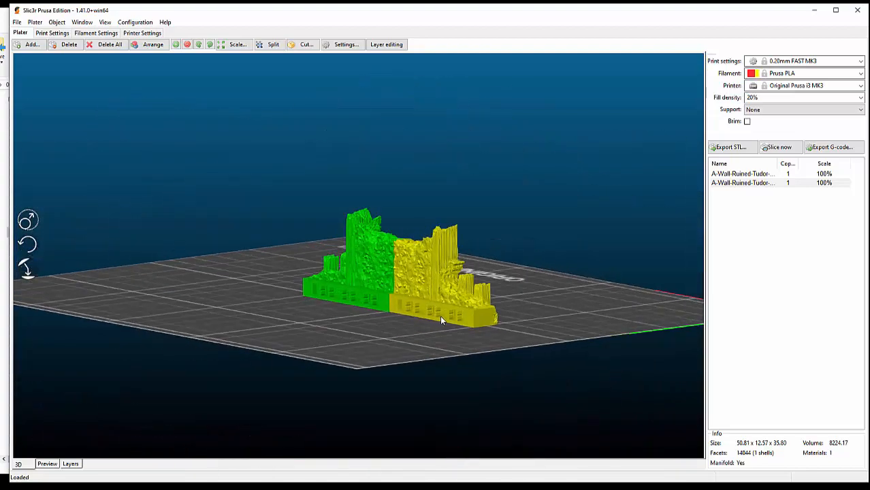
{"action": "left_click_drag", "start_coordinate": [441, 320], "coordinate": [354, 324]}
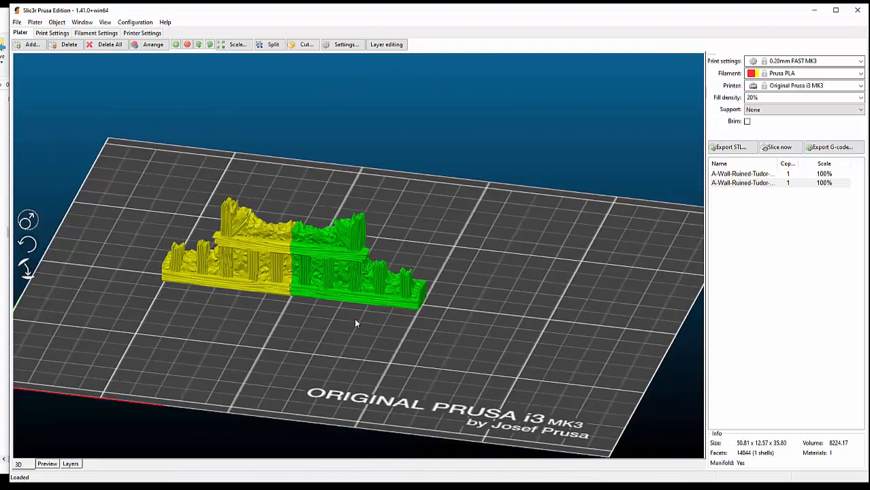